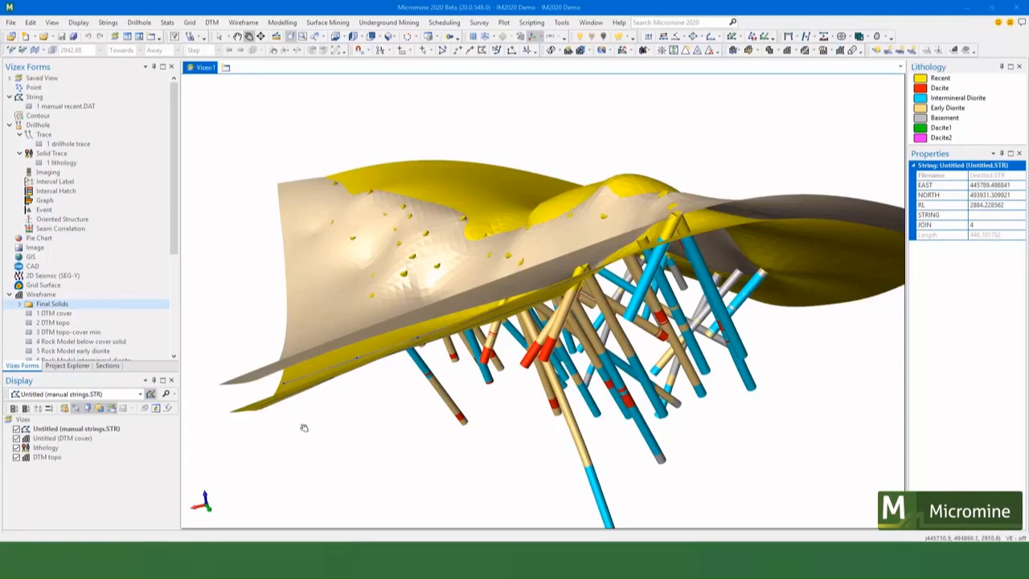
{"action": "mouse_move", "coordinate": [657, 322]}
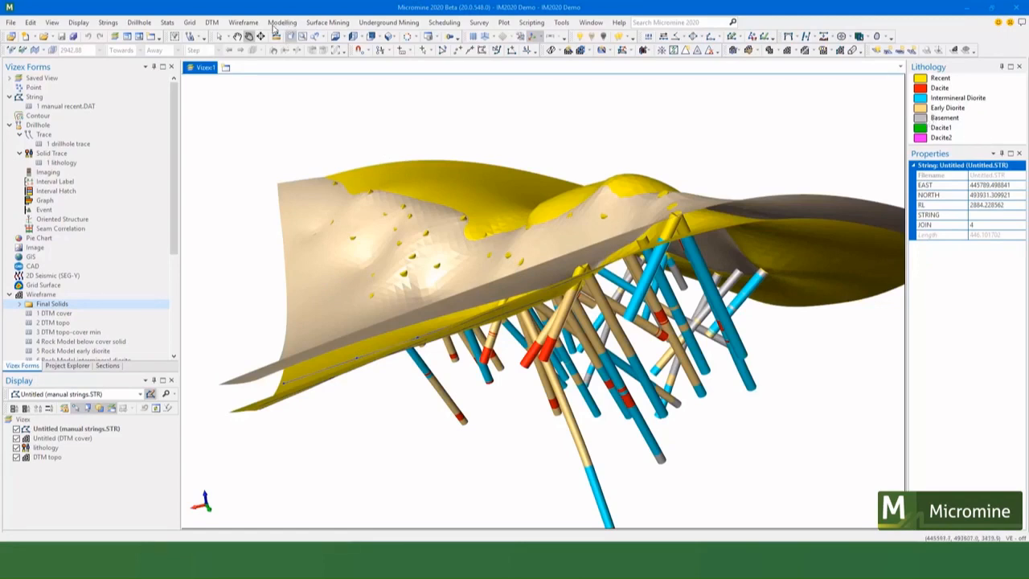
Step: Launch the Intrusion implicit modelling tool from the Modelling menu
{"action": "left_click", "coordinate": [281, 22]}
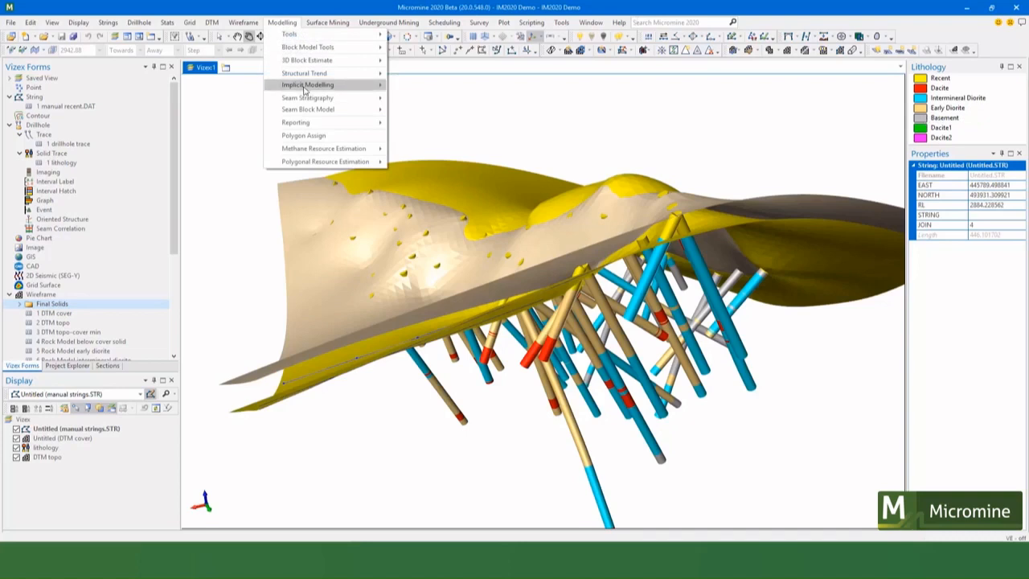
{"action": "mouse_move", "coordinate": [418, 110]}
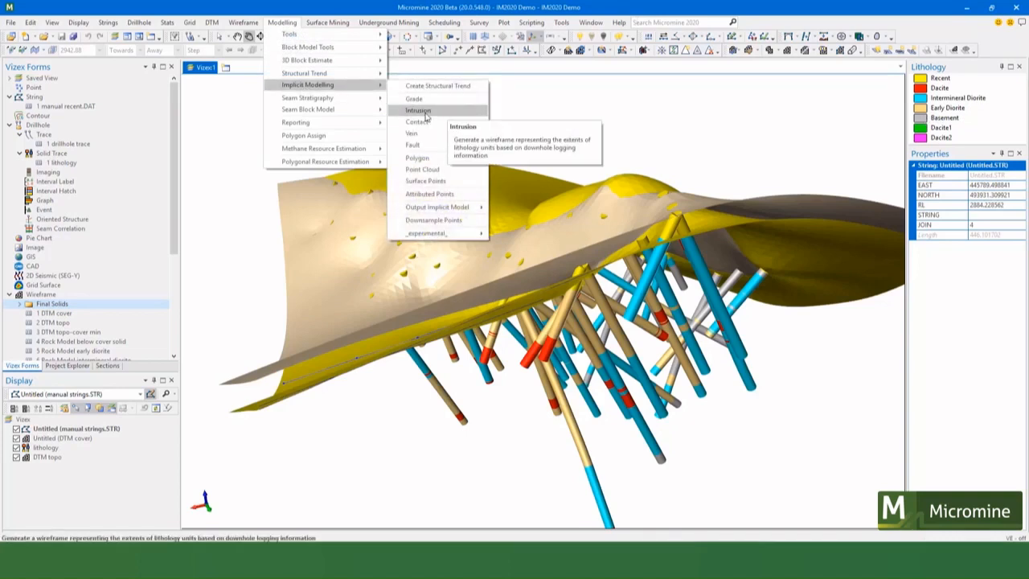
{"action": "mouse_move", "coordinate": [425, 117]}
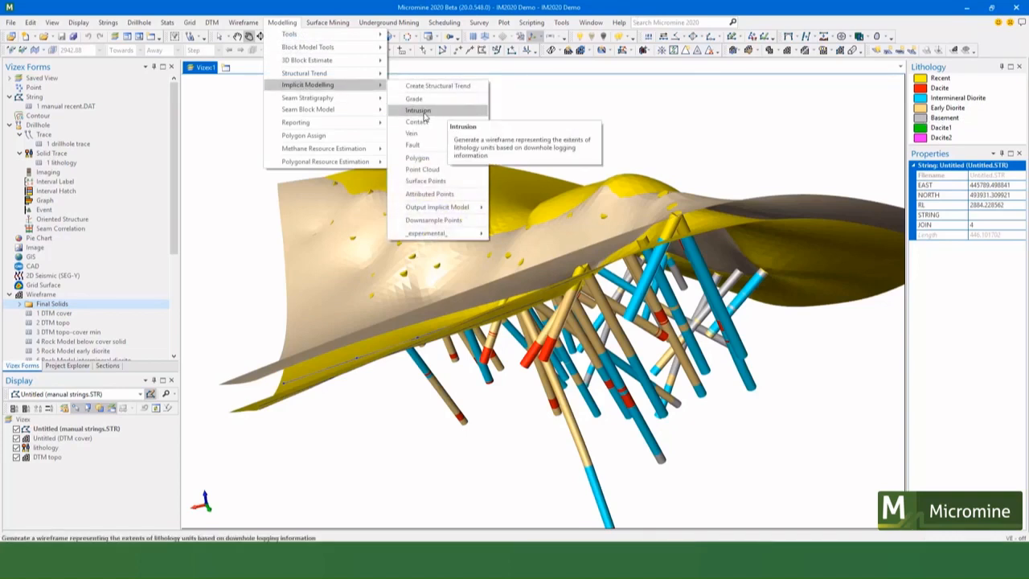
{"action": "left_click", "coordinate": [418, 110]}
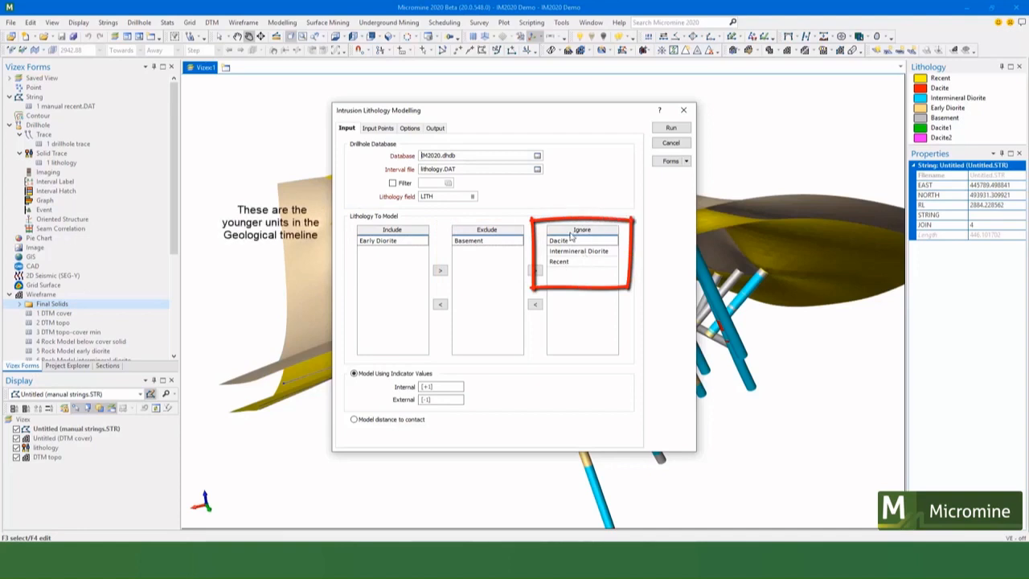
{"action": "mouse_move", "coordinate": [439, 287]}
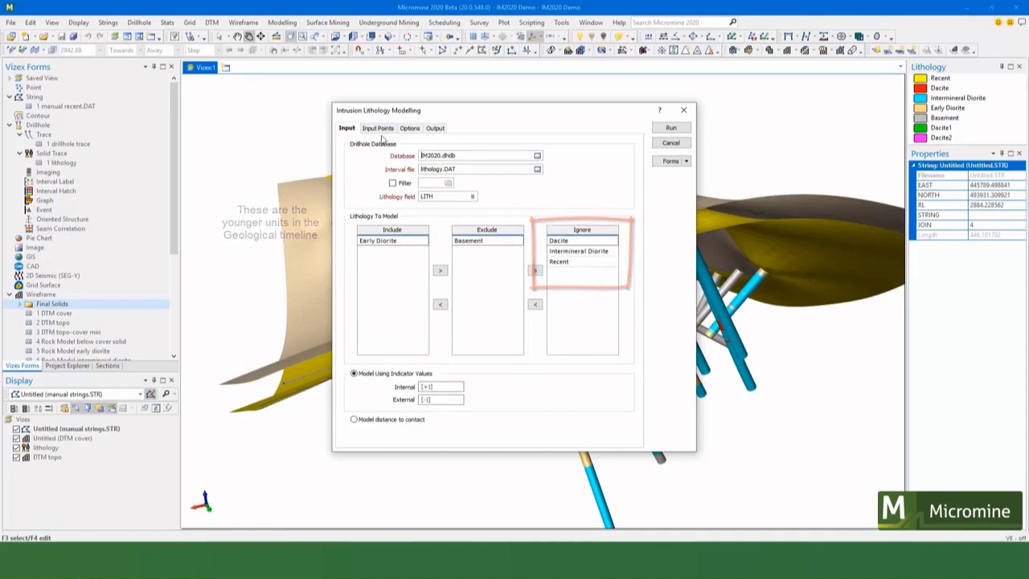
Step: Show the Options tab with interpolation, weighting and model extents settings
{"action": "left_click", "coordinate": [409, 128]}
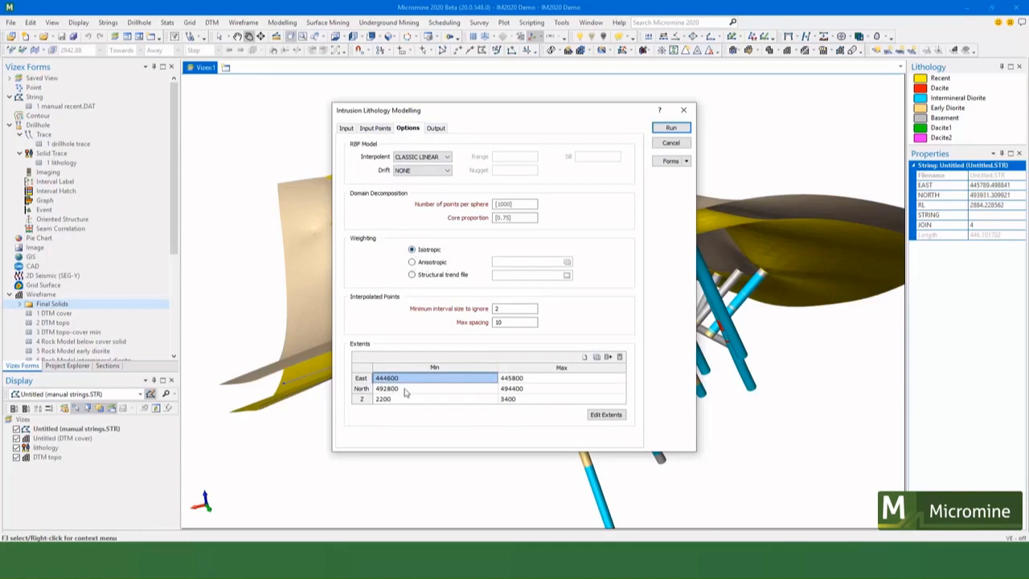
{"action": "mouse_move", "coordinate": [571, 407]}
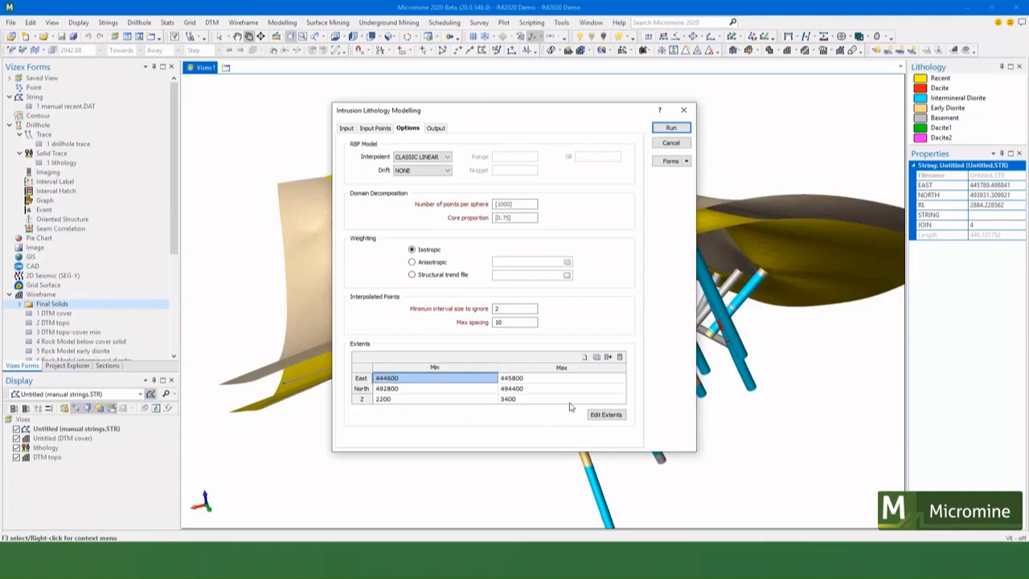
Step: Show the Output tab with the 'early diorite' Rock Model wireframe settings
{"action": "left_click", "coordinate": [433, 128]}
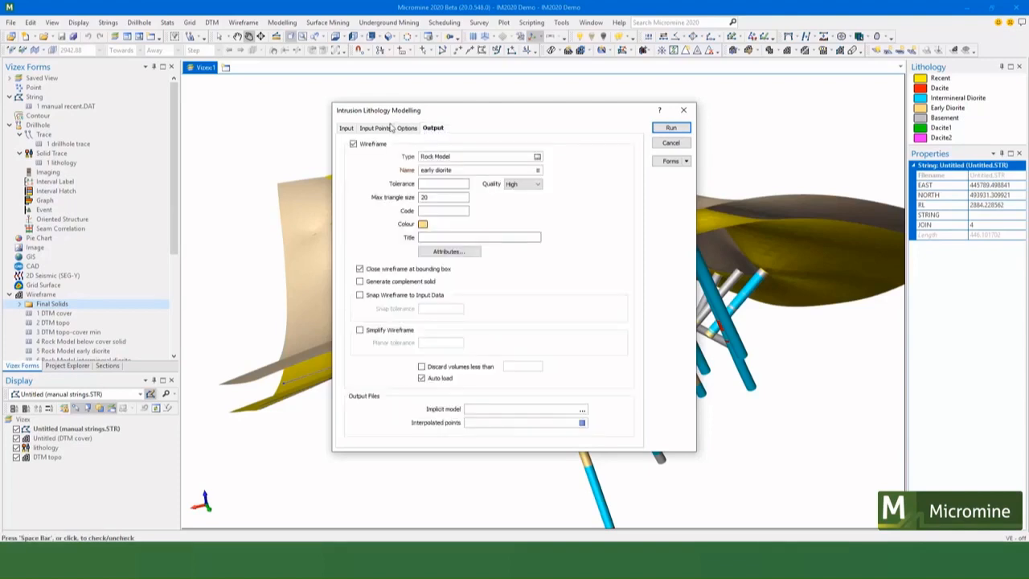
{"action": "mouse_move", "coordinate": [379, 278]}
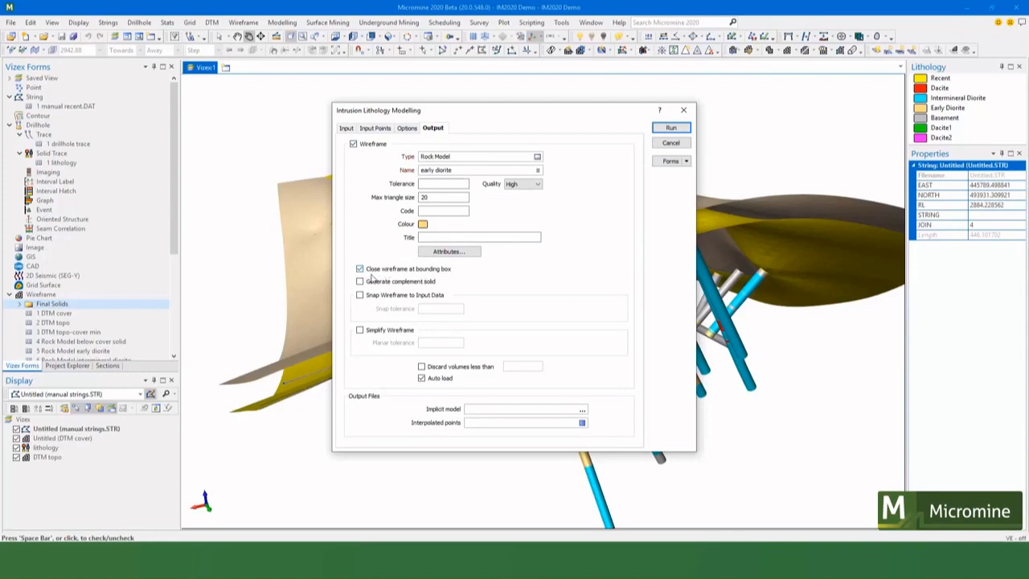
{"action": "mouse_move", "coordinate": [447, 277]}
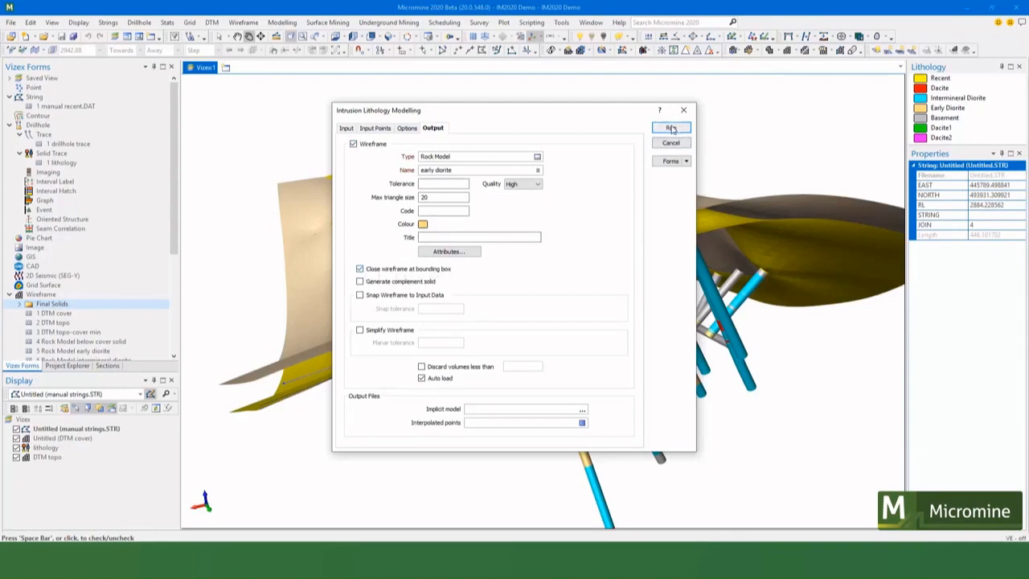
Step: Run the intrusion model to build and load the early diorite wireframe
{"action": "left_click", "coordinate": [671, 128]}
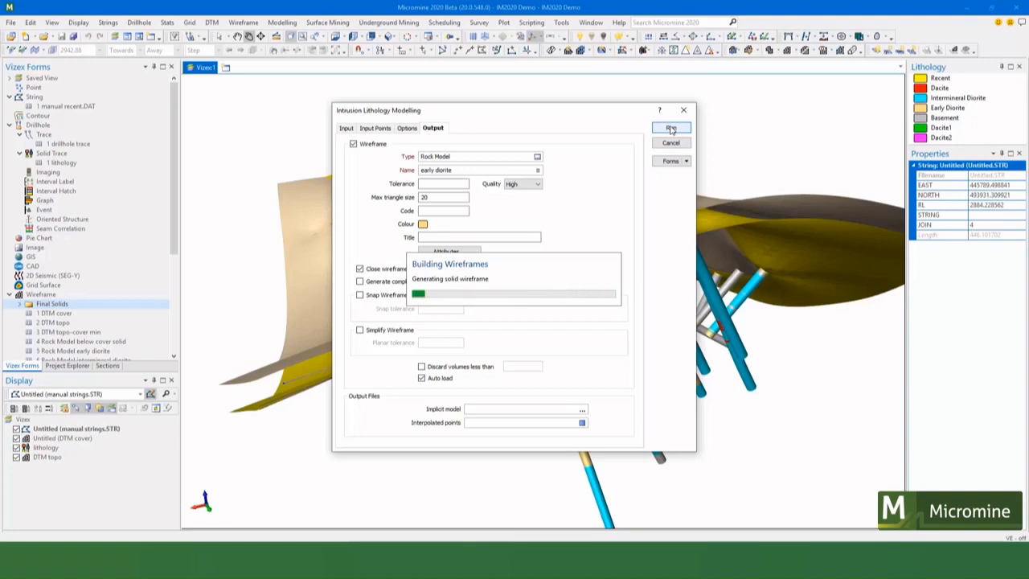
{"action": "left_click", "coordinate": [671, 129]}
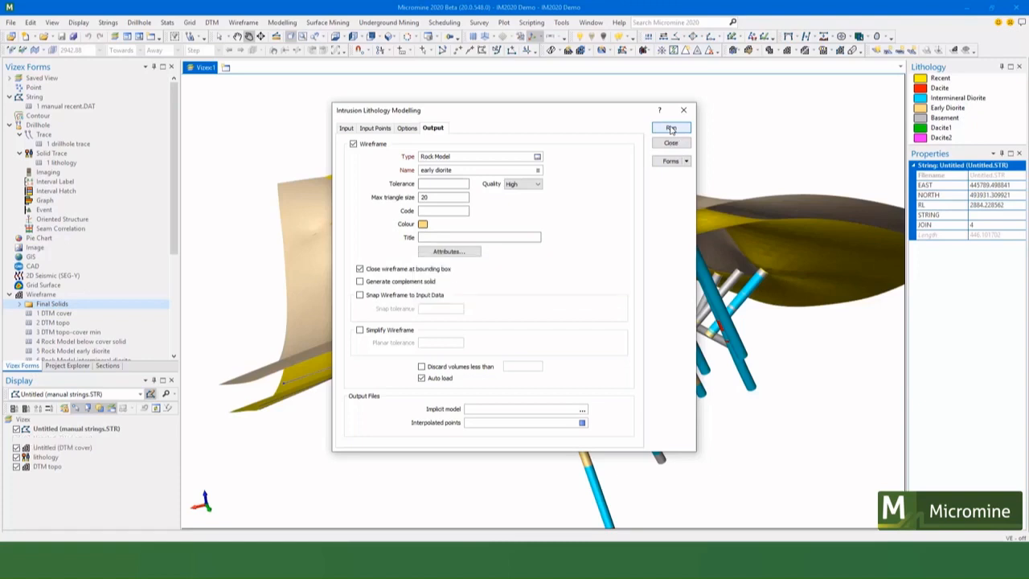
{"action": "left_click", "coordinate": [671, 127]}
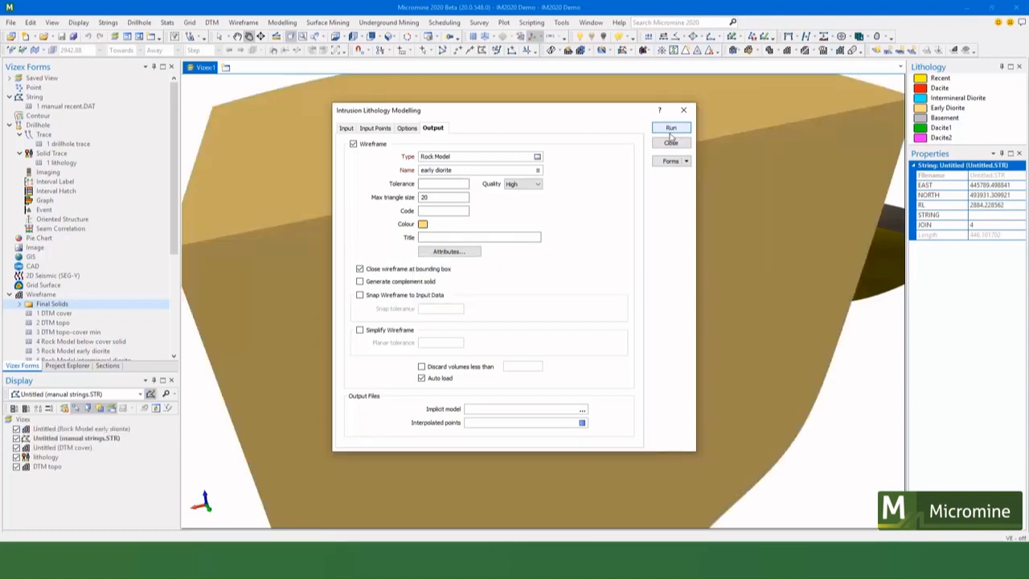
Step: Close the intrusion form, then zoom out and orbit around the early diorite solid
{"action": "left_click", "coordinate": [671, 127]}
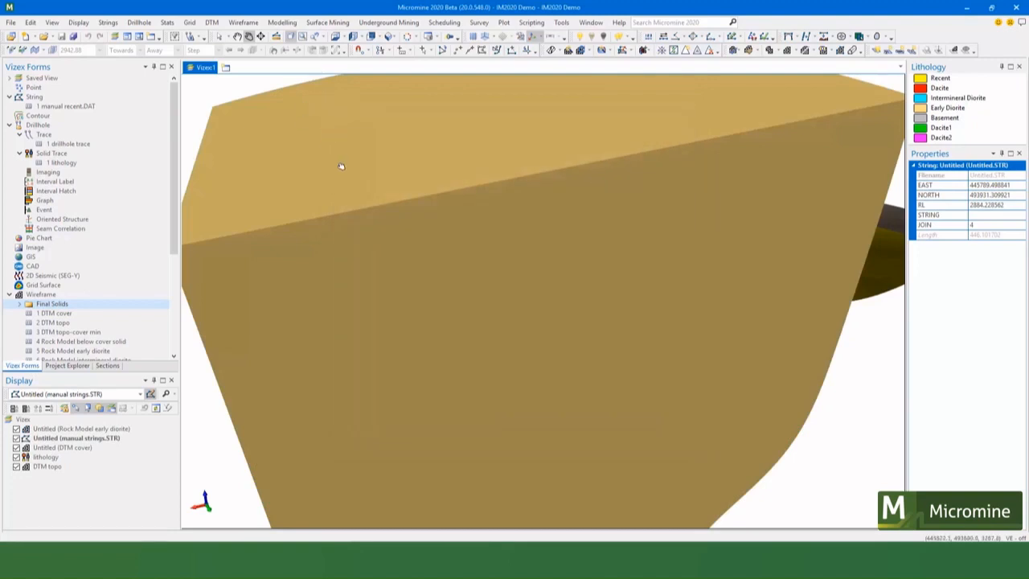
{"action": "left_click_drag", "start_coordinate": [340, 166], "coordinate": [557, 325]}
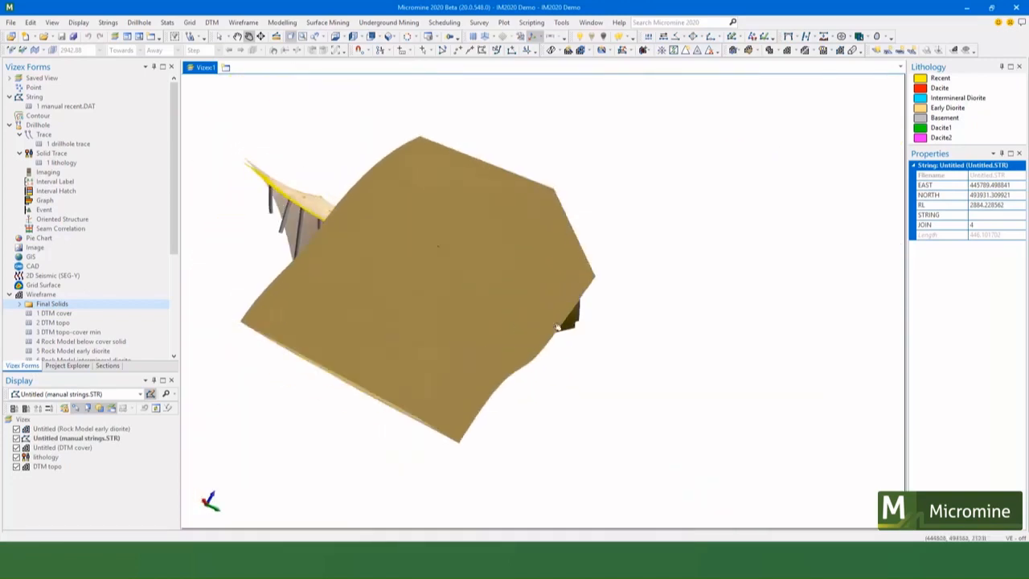
{"action": "left_click_drag", "start_coordinate": [559, 325], "coordinate": [386, 307]}
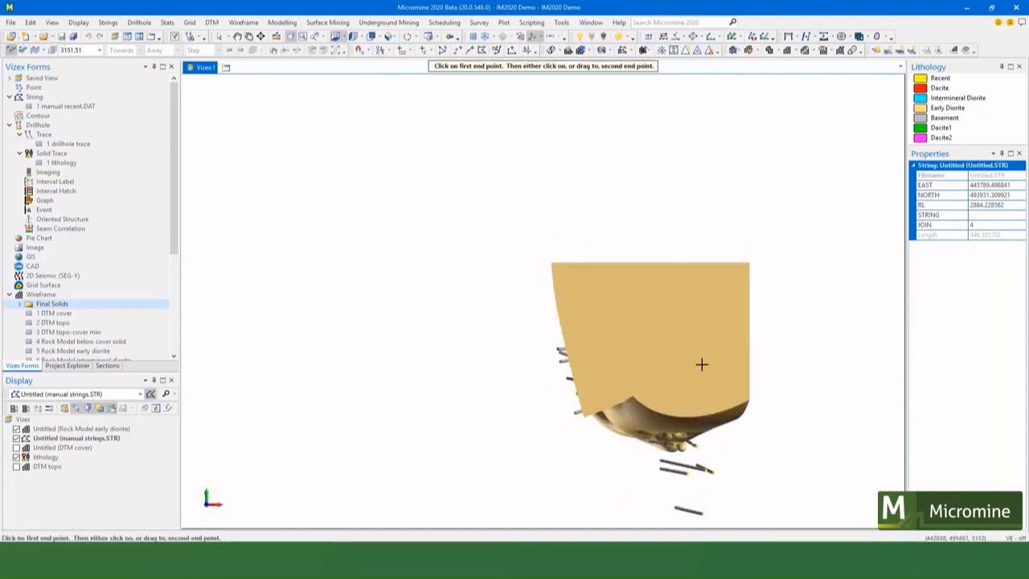
Step: Draw a section line across the early diorite solid through a drillhole contact
{"action": "left_click_drag", "start_coordinate": [563, 348], "coordinate": [749, 345]}
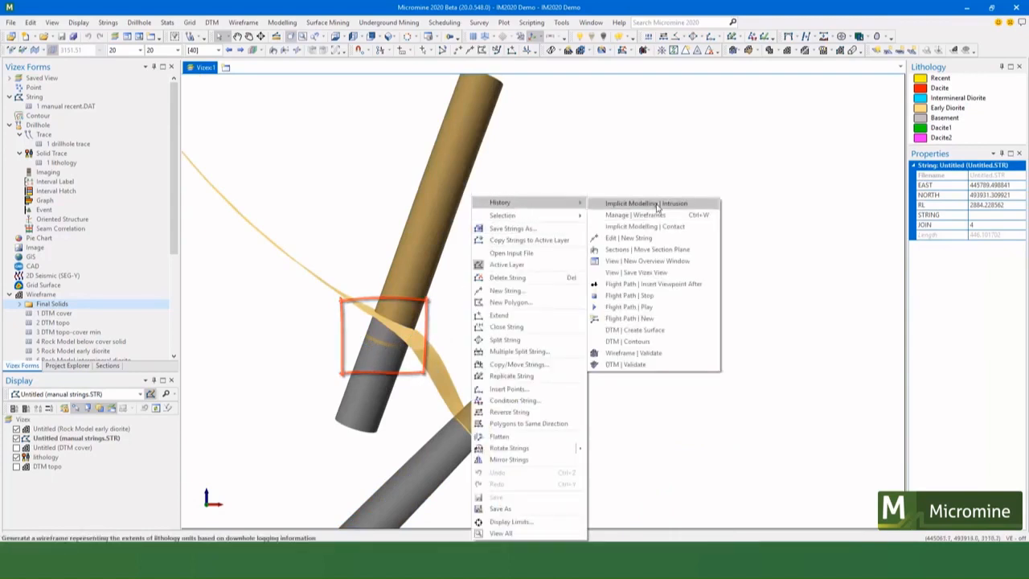
{"action": "left_click", "coordinate": [641, 202]}
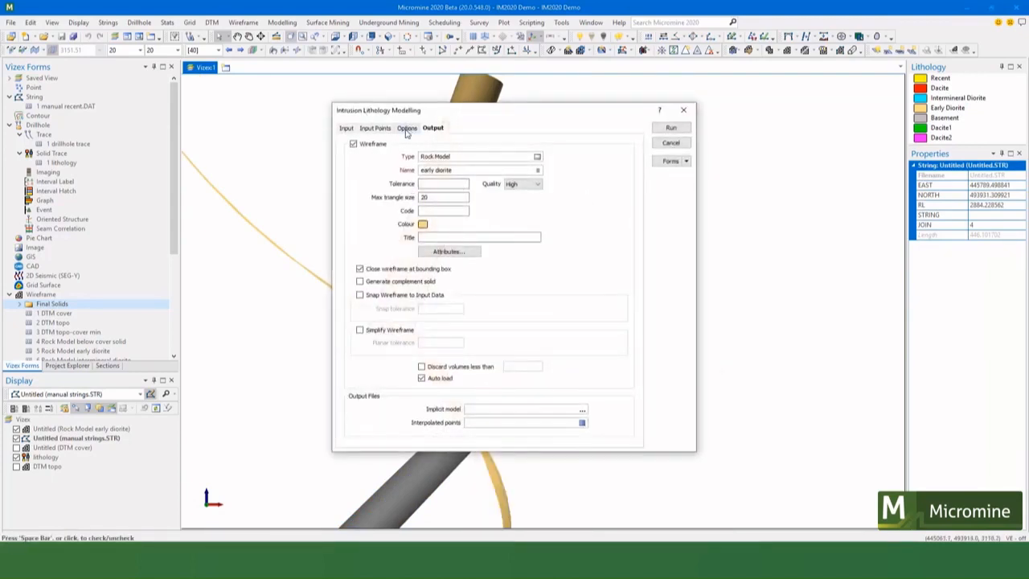
{"action": "left_click", "coordinate": [408, 128]}
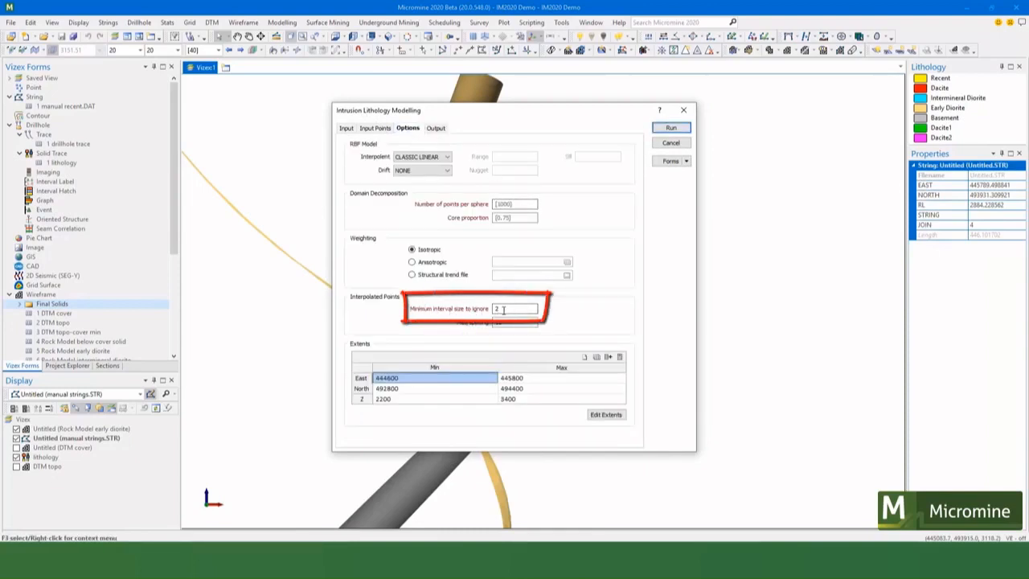
{"action": "left_click", "coordinate": [670, 127]}
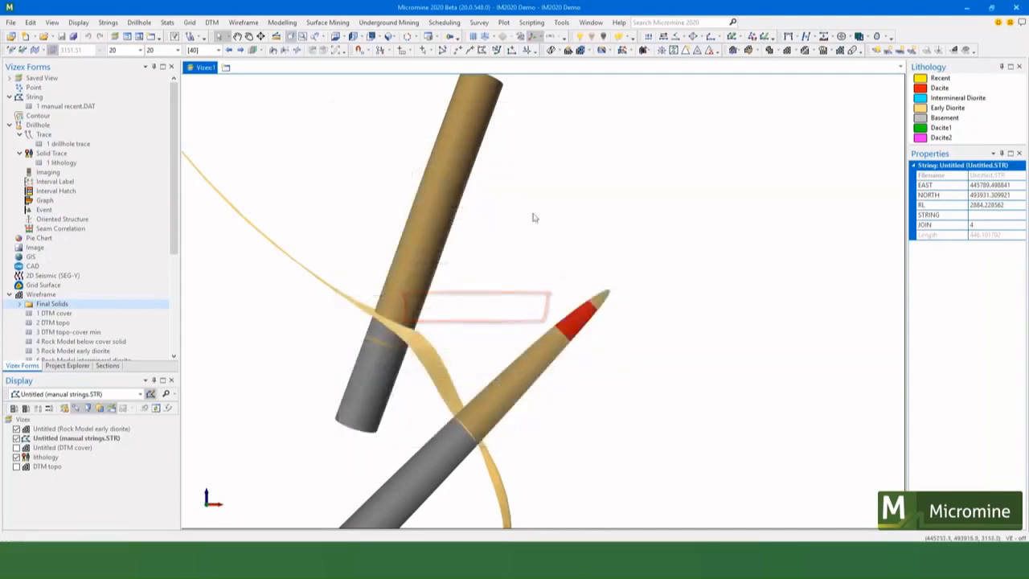